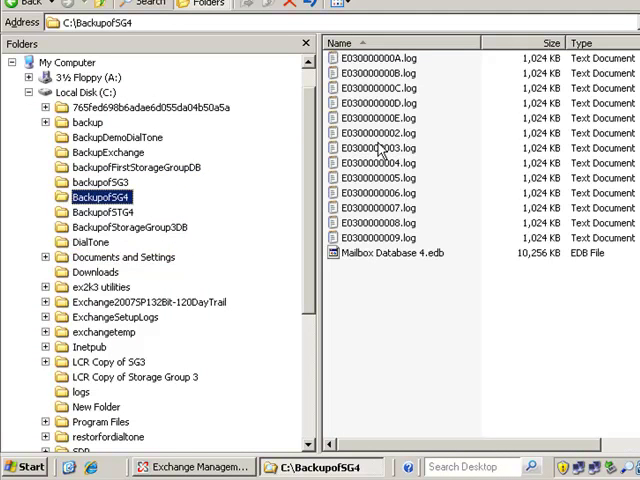
# Step: Show the C:\BackupofSG4 folder with its .log files and Mailbox Database 4.edb
pyautogui.click(396, 252)
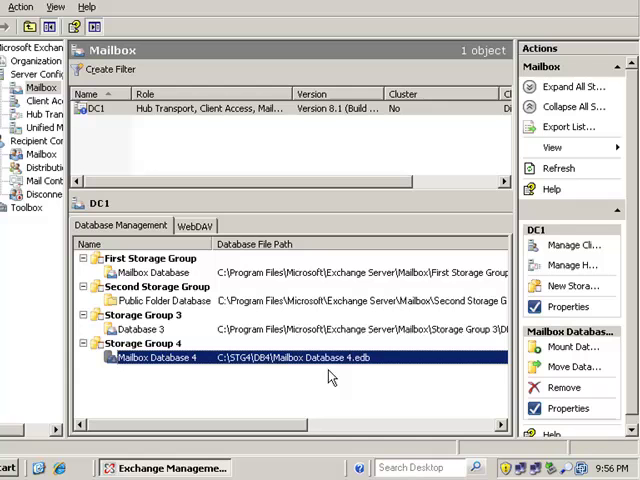
pyautogui.moveTo(336, 360)
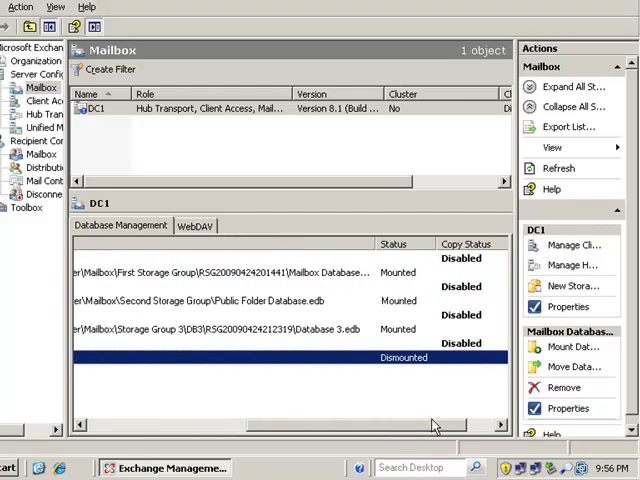
# Step: Mount Mailbox Database 4 under Storage Group 4, accepting creation of an empty database
pyautogui.rightClick(404, 356)
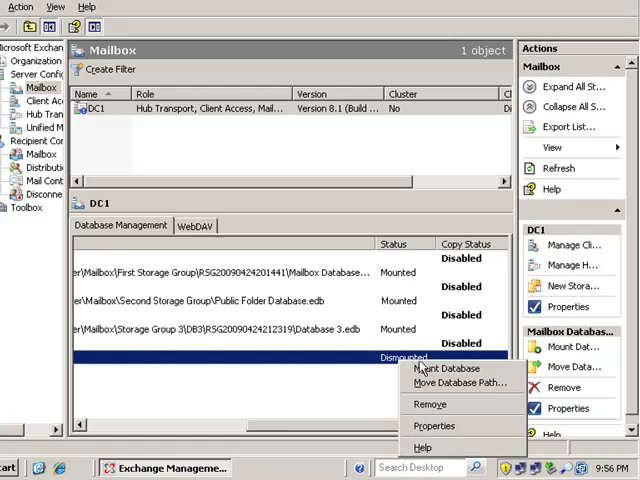
pyautogui.moveTo(448, 368)
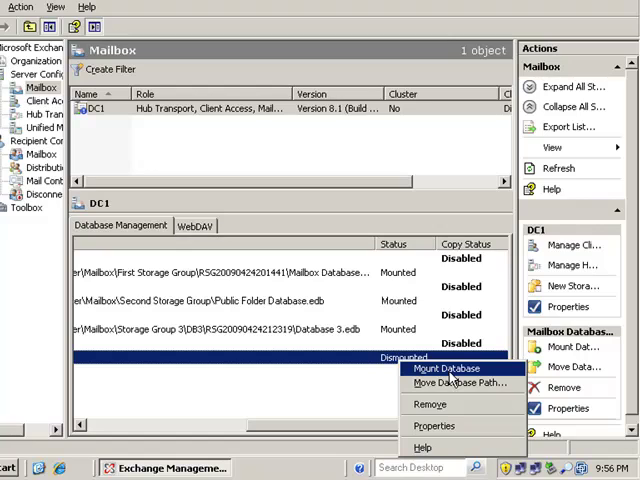
pyautogui.click(444, 368)
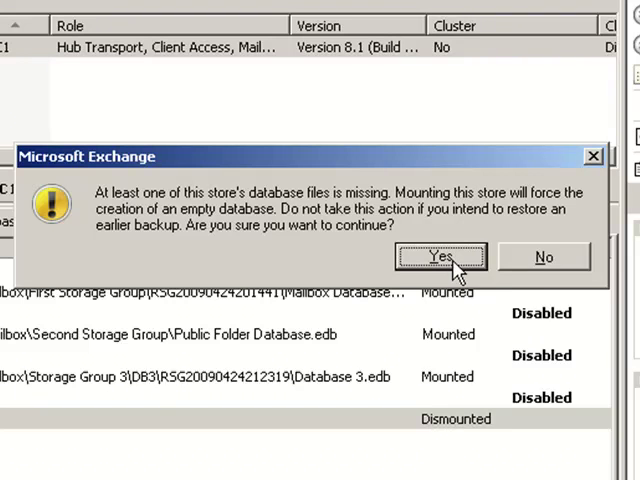
pyautogui.click(444, 256)
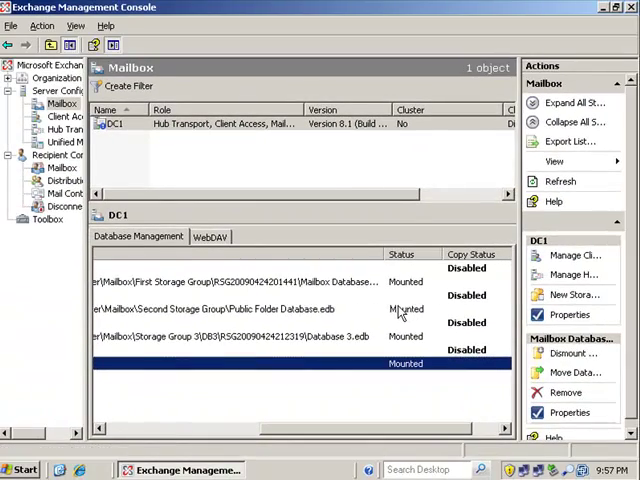
pyautogui.hscroll(3)
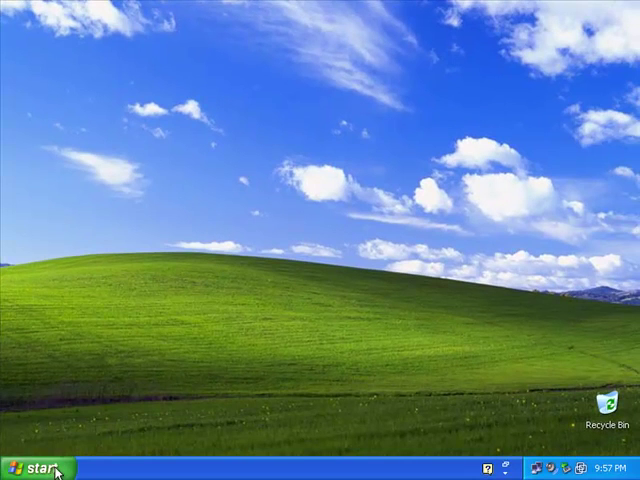
# Step: In Outlook, start a new message and pick Administrator as recipient from the address book
pyautogui.click(32, 464)
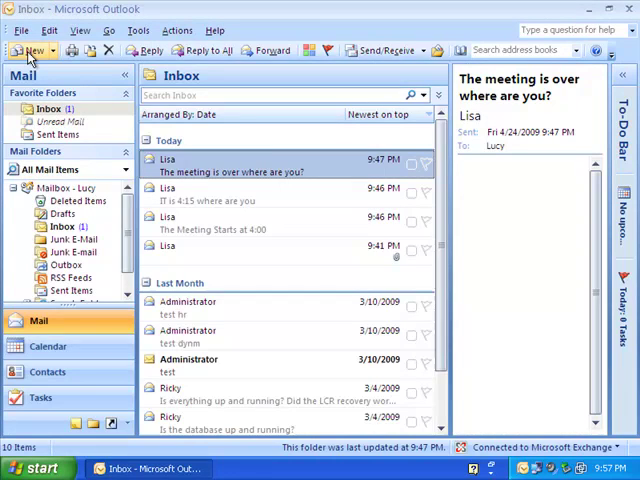
pyautogui.click(30, 52)
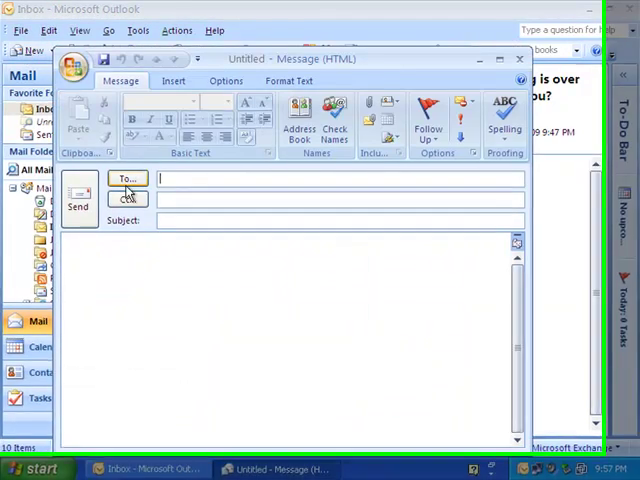
pyautogui.click(126, 180)
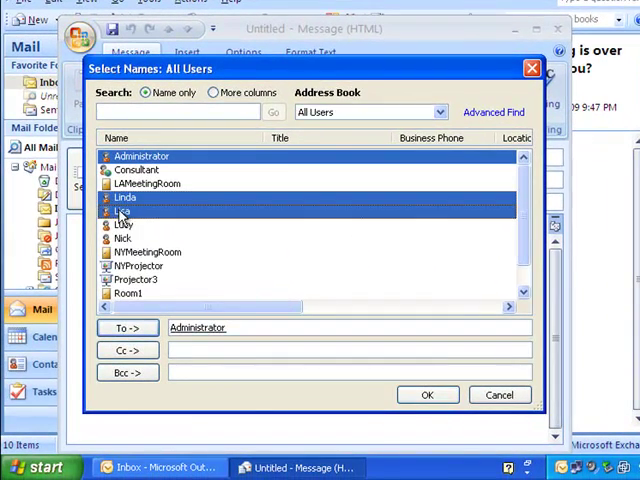
pyautogui.click(428, 394)
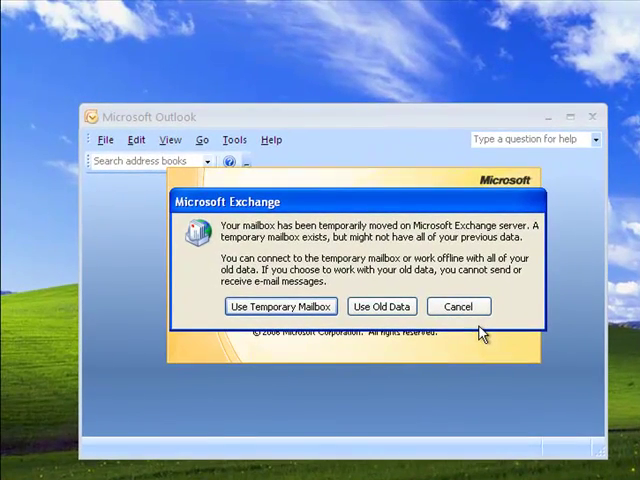
pyautogui.moveTo(302, 316)
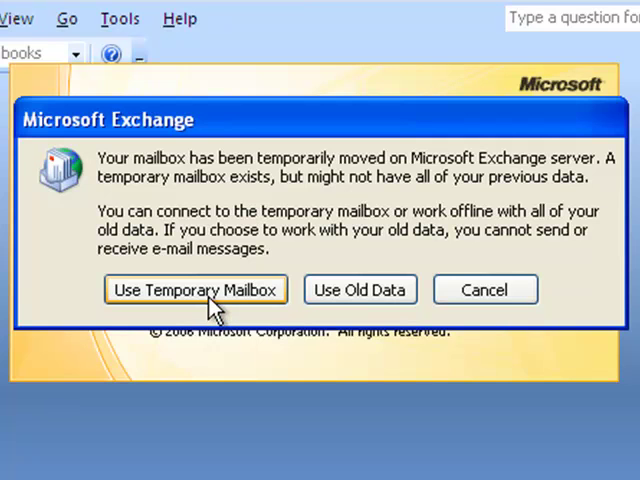
# Step: Choose Use Temporary Mailbox in the Exchange mailbox-moved prompt
pyautogui.click(196, 288)
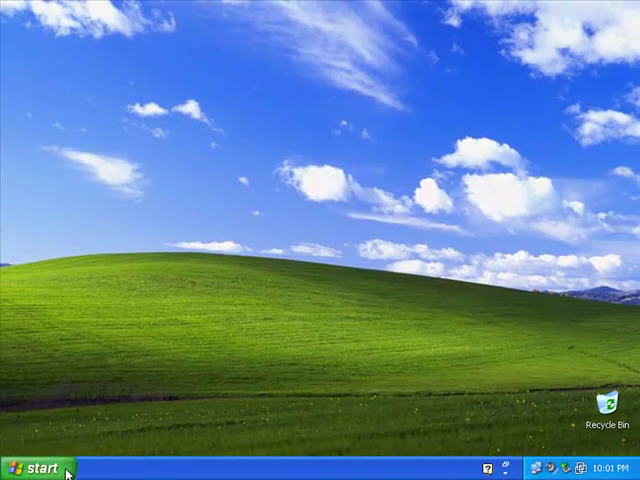
pyautogui.moveTo(192, 44)
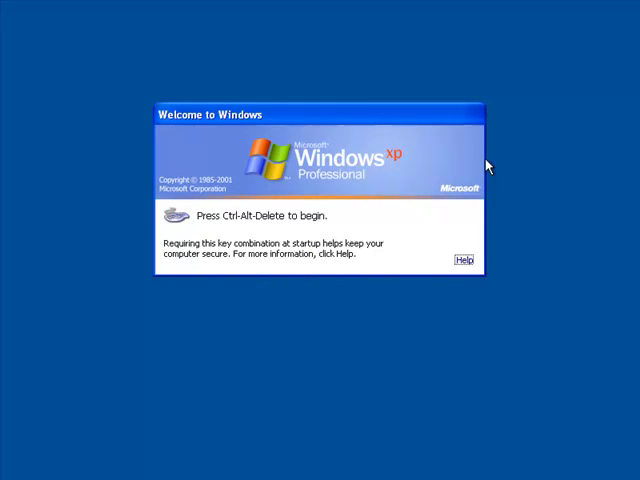
# Step: Log on to Windows as user 'lisa' so Outlook shows the temporary-mailbox prompt
pyautogui.press('Ctrl+Alt+Delete')
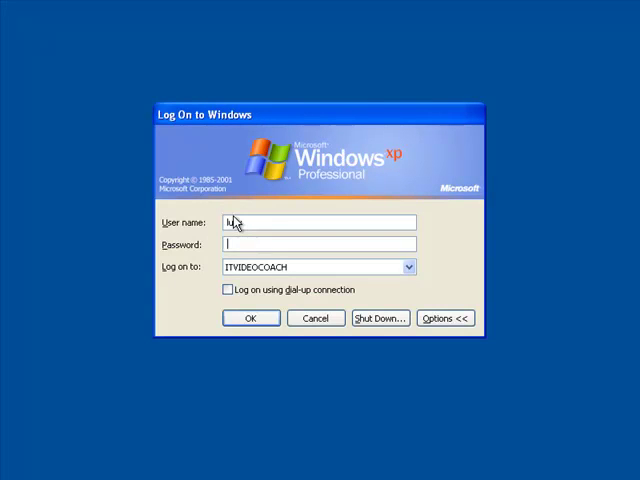
pyautogui.write('lisa')
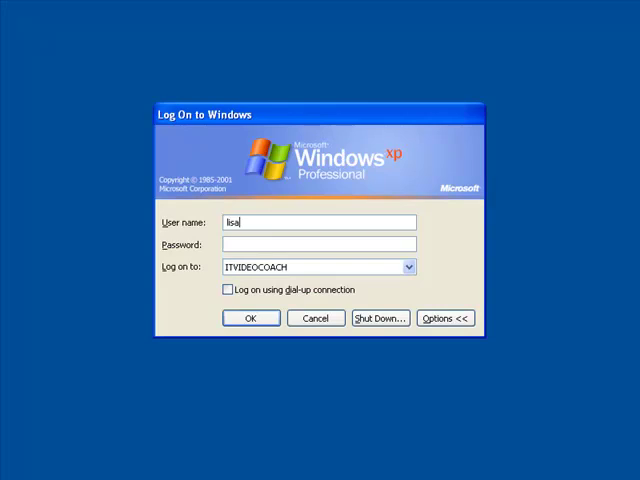
pyautogui.click(250, 318)
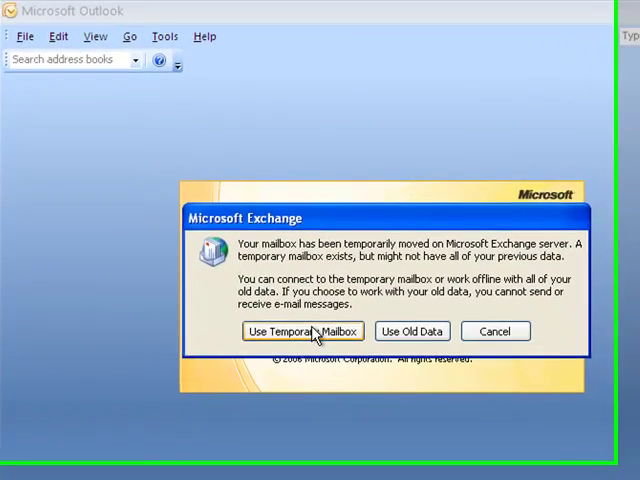
# Step: Use the temporary mailbox, read Lucy's restore notice, and address a new message to Lucy
pyautogui.click(302, 332)
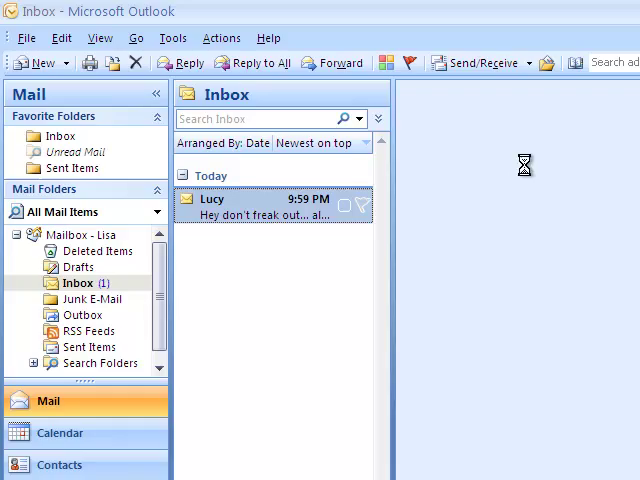
pyautogui.click(272, 200)
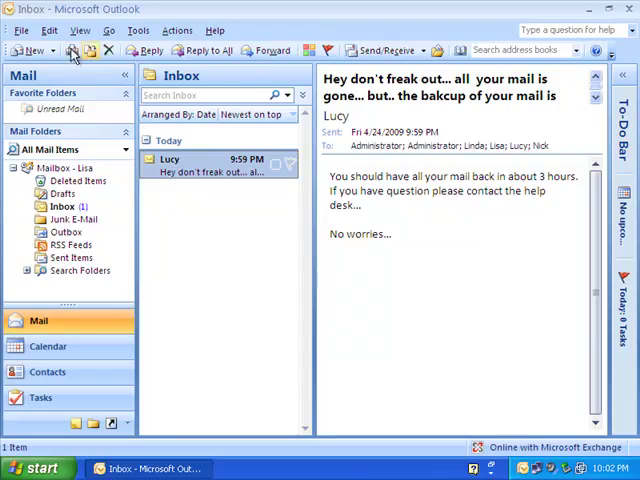
pyautogui.click(30, 52)
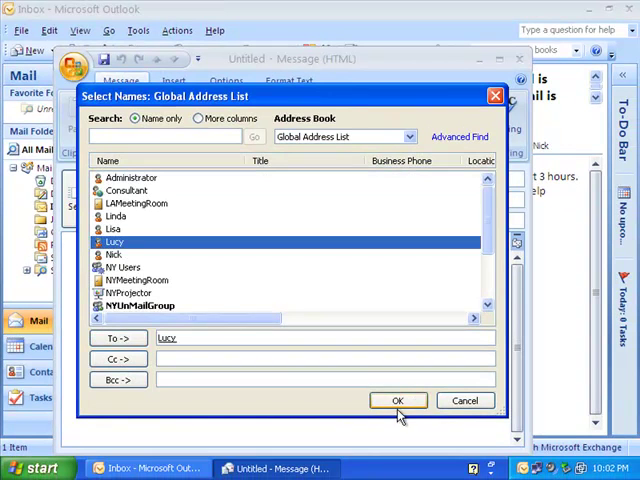
pyautogui.click(396, 400)
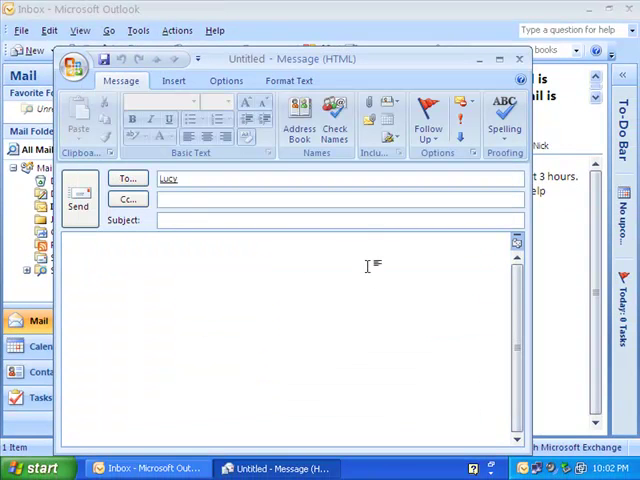
pyautogui.click(518, 56)
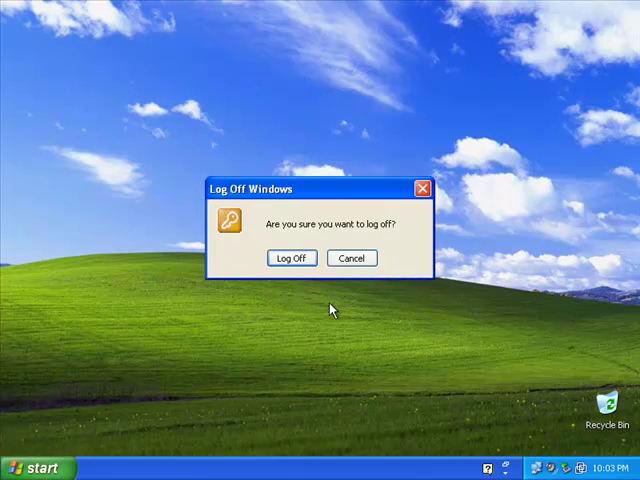
# Step: Log off Windows and sign back in as Lucy, reaching her Outlook inbox
pyautogui.click(290, 258)
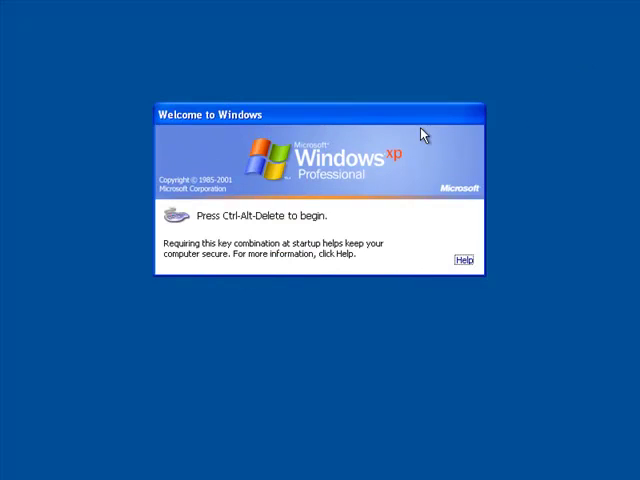
pyautogui.press('Ctrl+Alt+Delete')
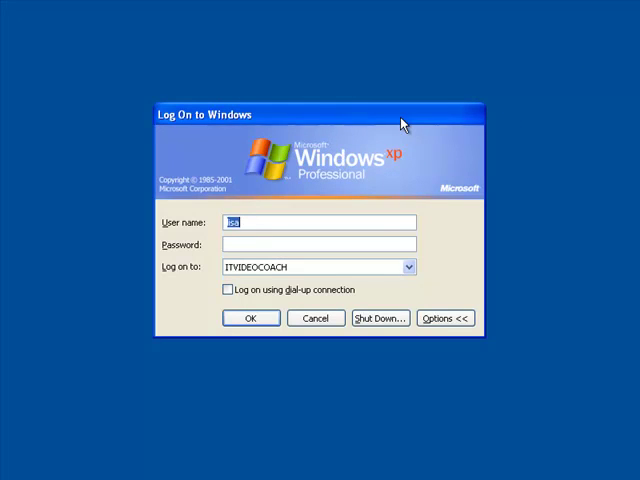
pyautogui.write('luc')
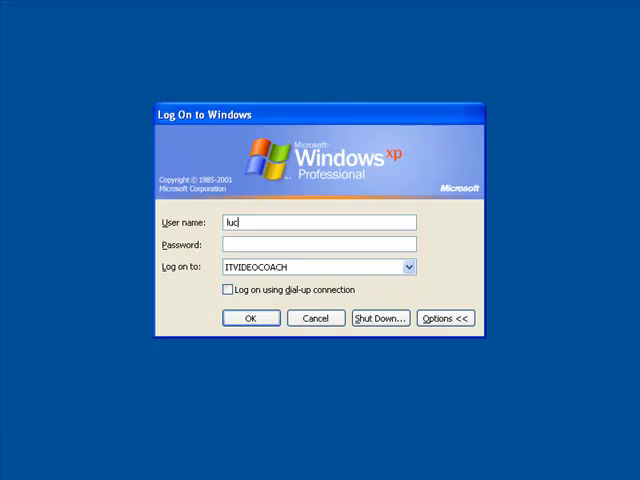
pyautogui.click(252, 318)
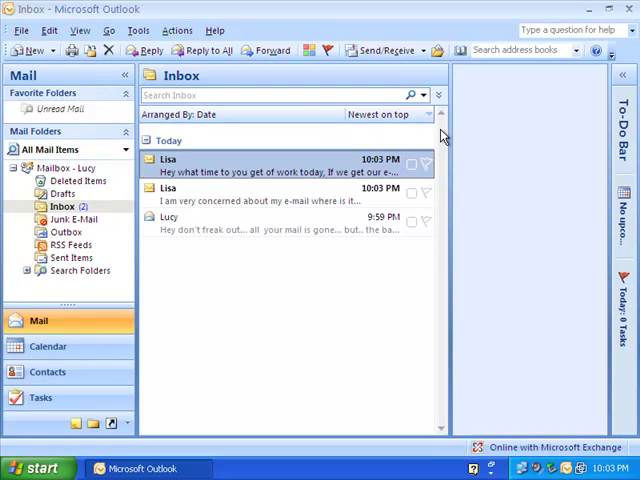
# Step: Read Lisa's newest work-hours message in the Outlook inbox
pyautogui.click(280, 164)
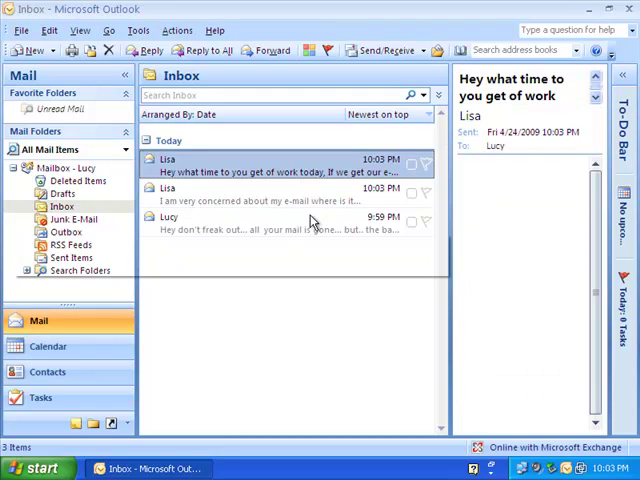
pyautogui.click(290, 192)
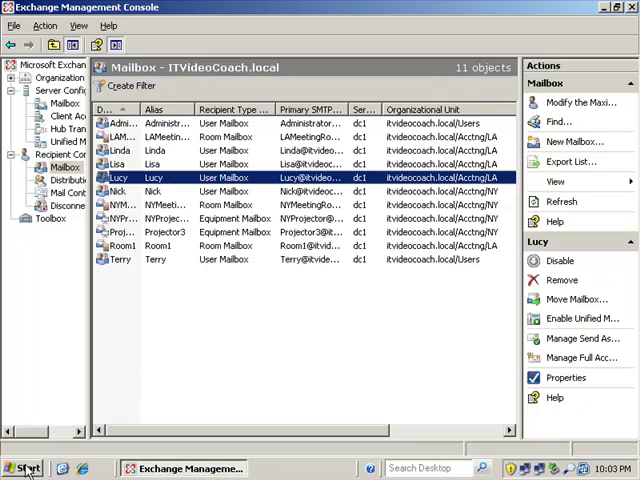
pyautogui.moveTo(22, 468)
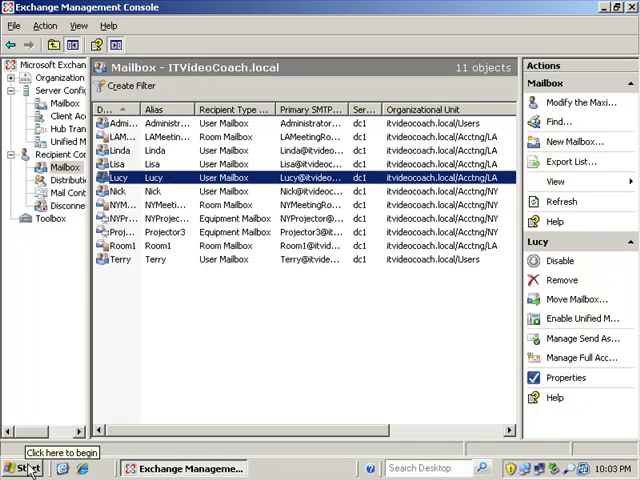
# Step: Launch Database Recovery Management from the Toolbox's disaster recovery tools
pyautogui.click(48, 220)
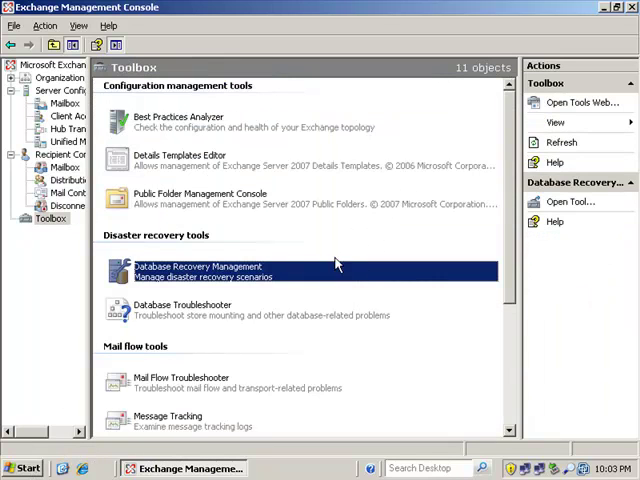
pyautogui.moveTo(278, 270)
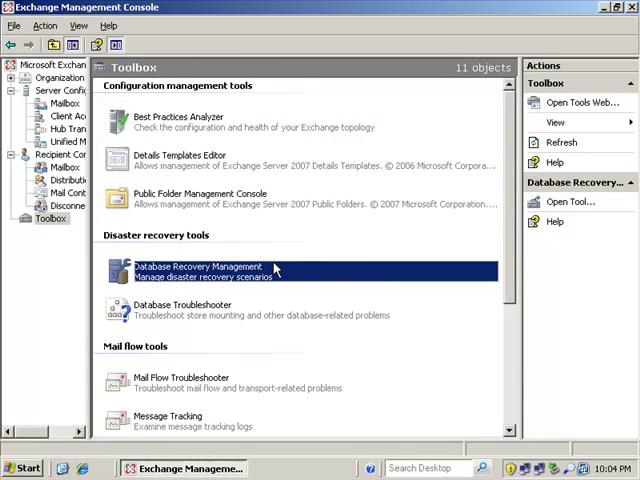
pyautogui.moveTo(324, 236)
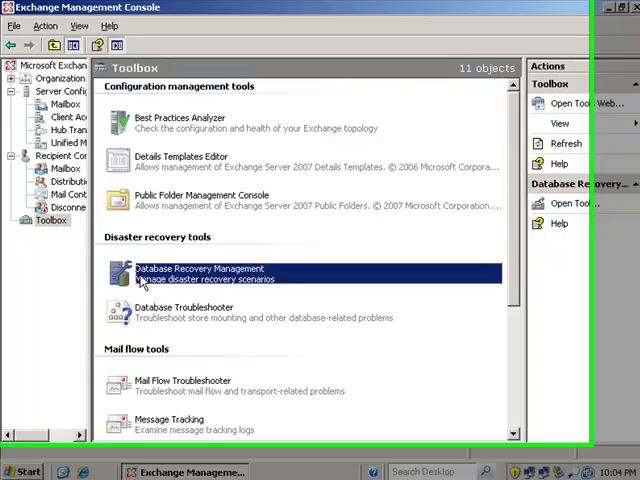
pyautogui.doubleClick(198, 272)
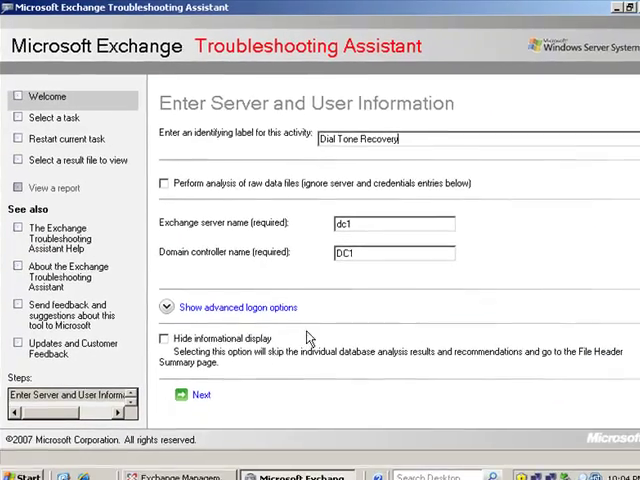
# Step: Create a recovery storage group on dc1 linked to Storage Group 4 and return to the task list
pyautogui.click(196, 392)
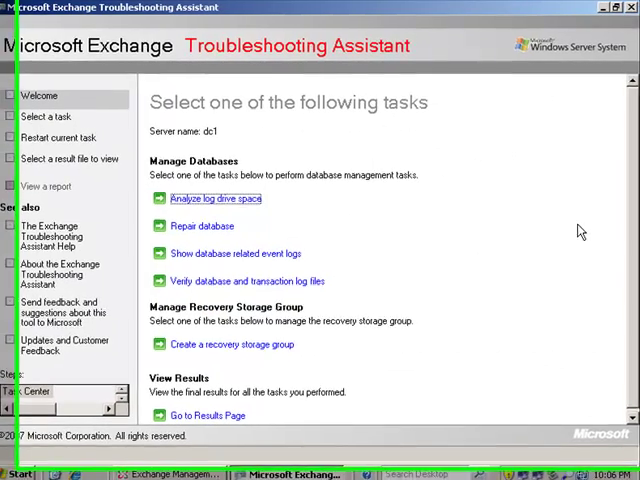
pyautogui.click(228, 344)
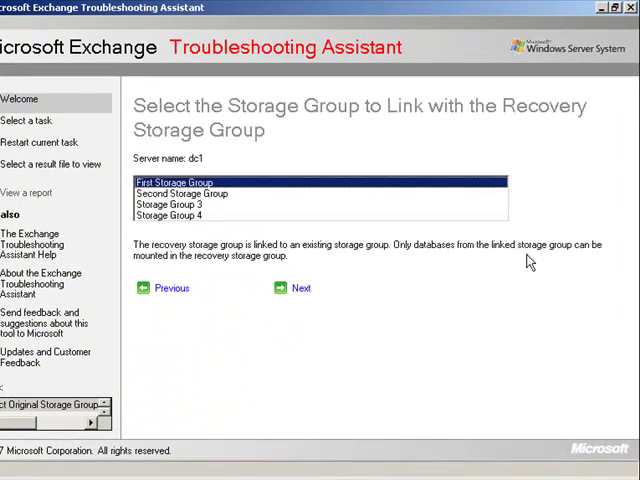
pyautogui.click(170, 216)
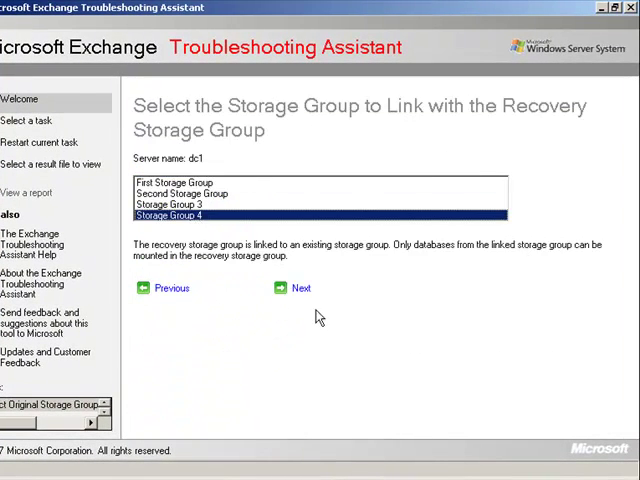
pyautogui.click(296, 288)
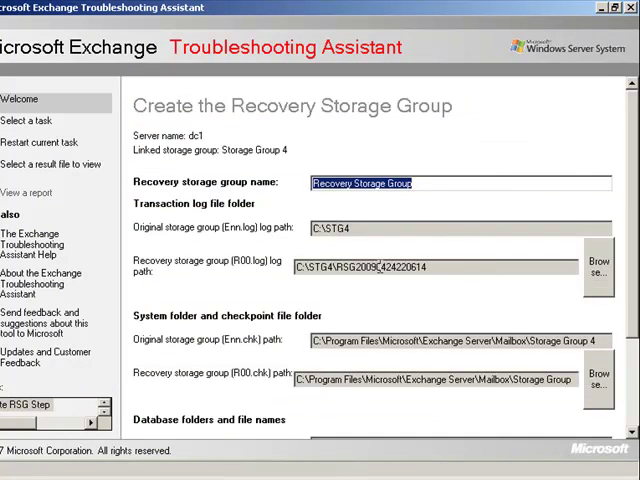
pyautogui.scroll(-3)
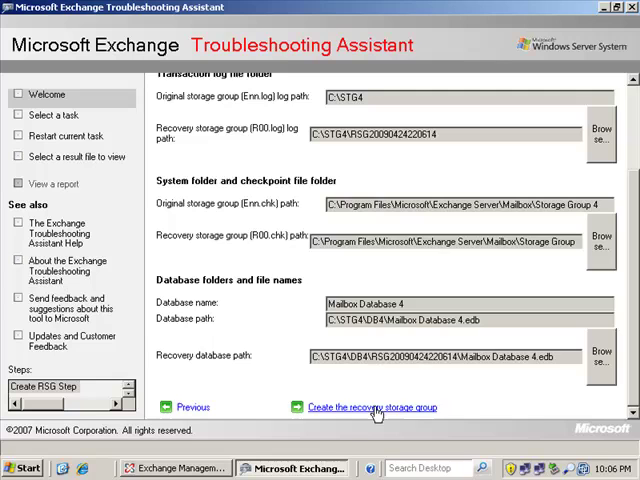
pyautogui.click(366, 404)
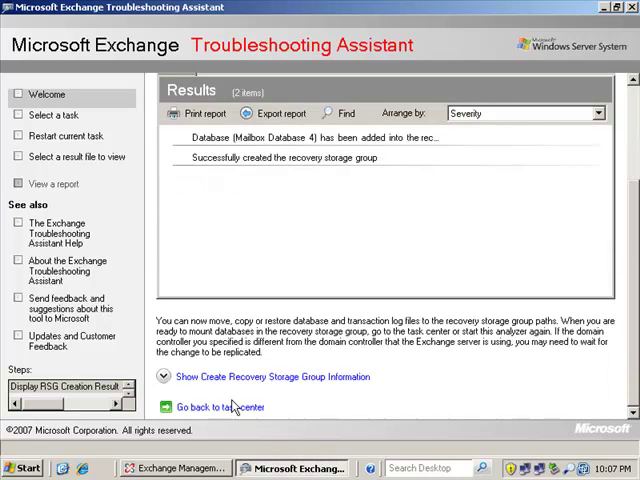
pyautogui.click(220, 406)
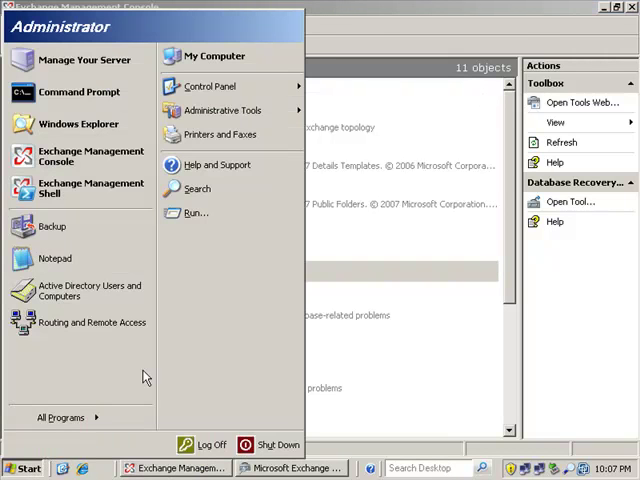
# Step: Launch ntbackup, check Storage Group 4 in the 9:40 PM Dialtonebackup.bkf and start the restore
pyautogui.click(196, 212)
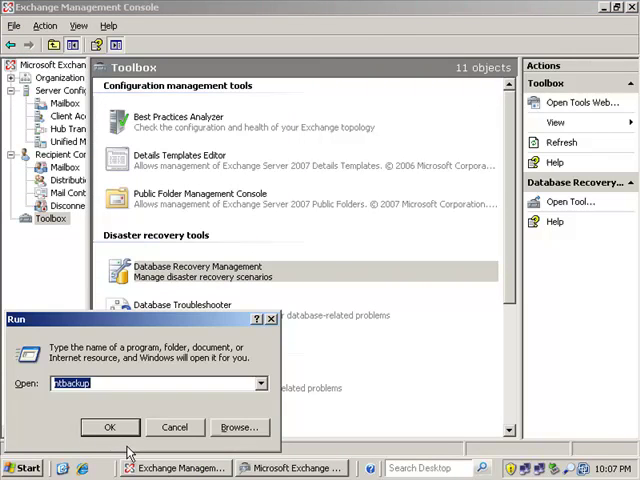
pyautogui.click(104, 428)
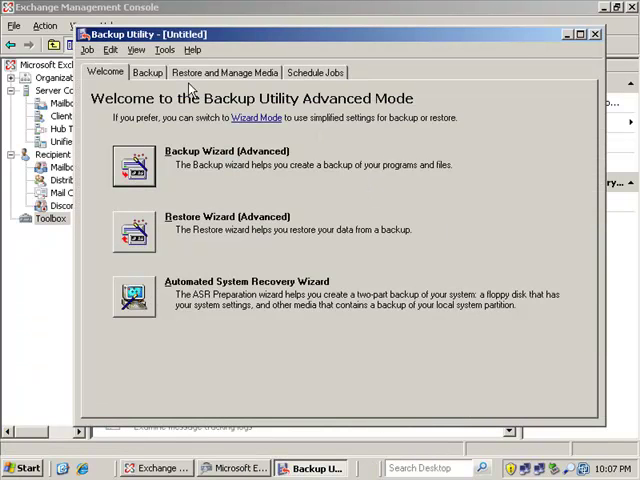
pyautogui.click(228, 72)
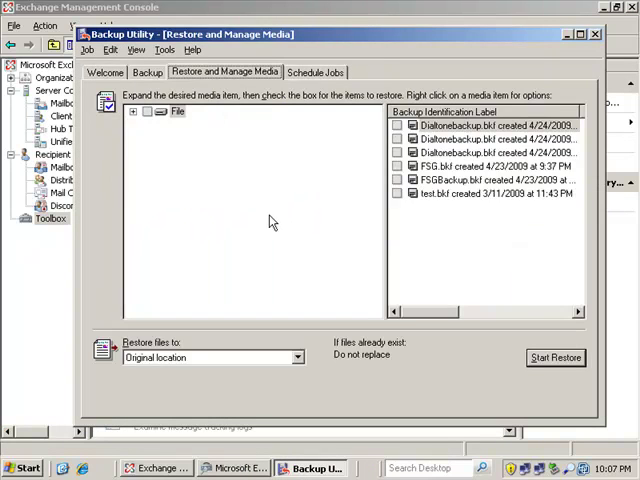
pyautogui.click(140, 110)
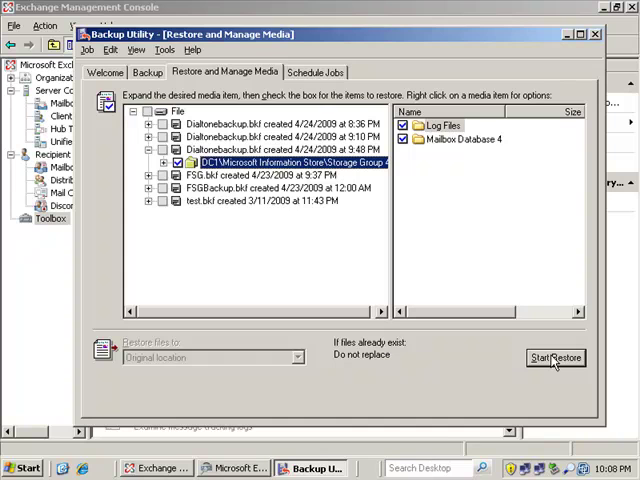
pyautogui.moveTo(468, 344)
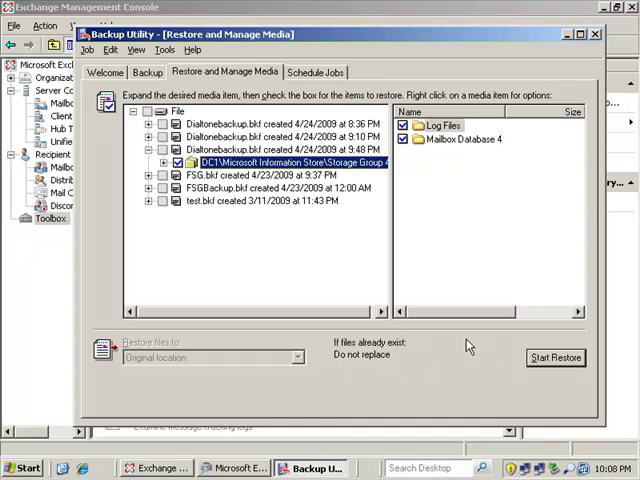
pyautogui.click(554, 356)
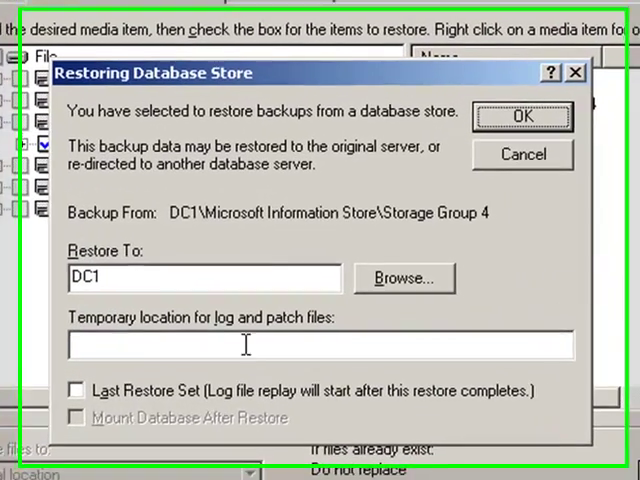
# Step: Restore to DC1 with temporary folder c:\tempstg4 as the Last Restore Set and run it
pyautogui.write('c:')
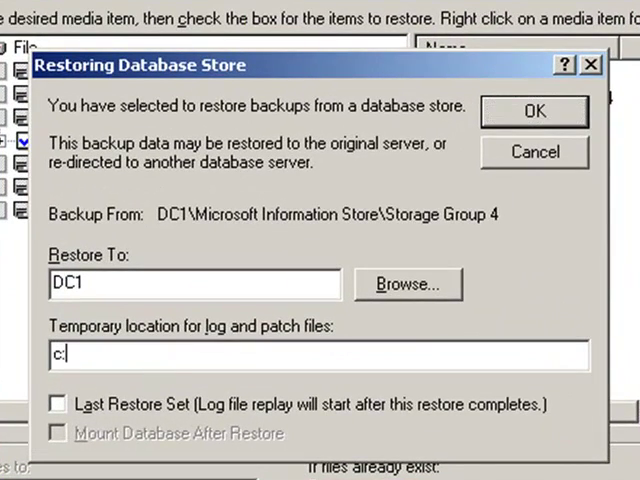
pyautogui.write('\\')
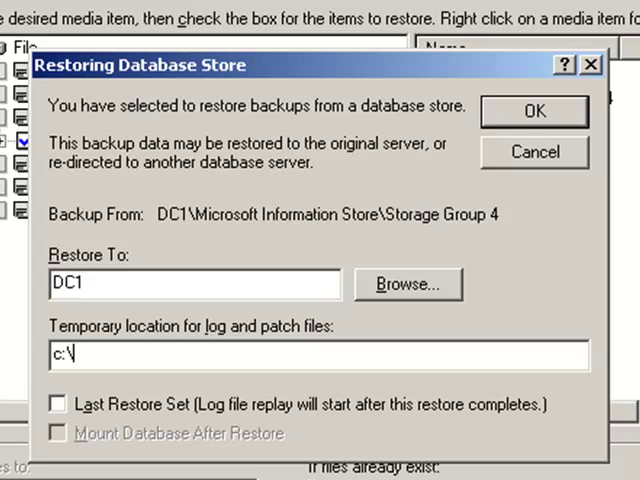
pyautogui.write('tempstg')
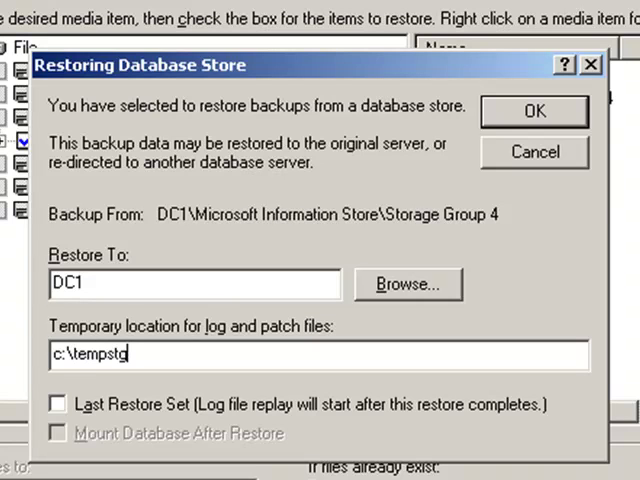
pyautogui.write('4')
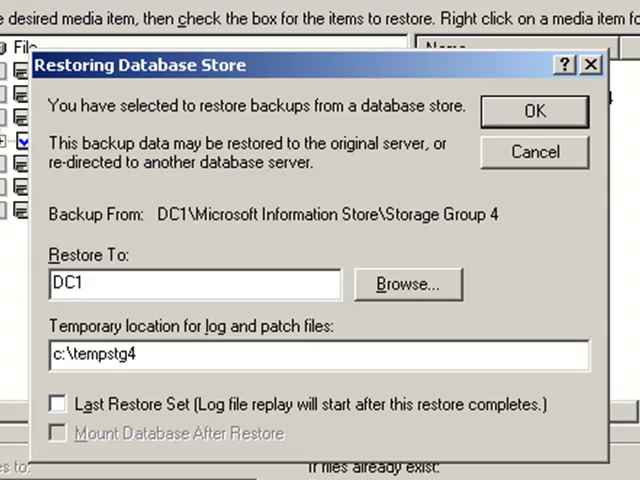
pyautogui.click(56, 404)
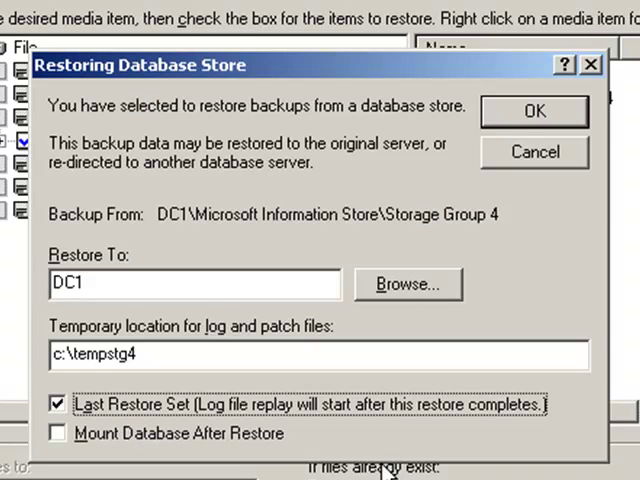
pyautogui.moveTo(156, 354)
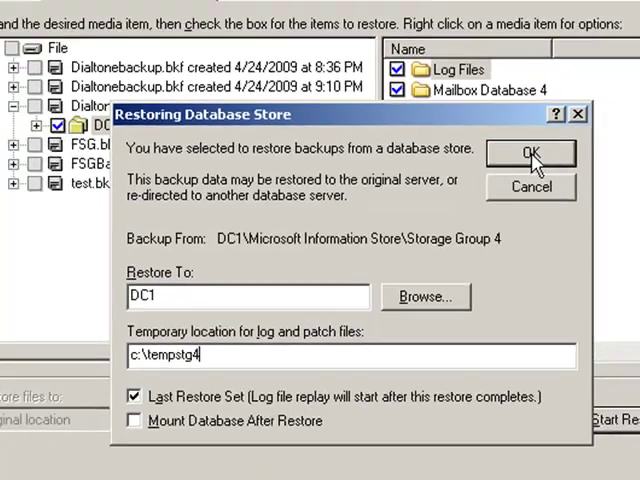
pyautogui.click(526, 152)
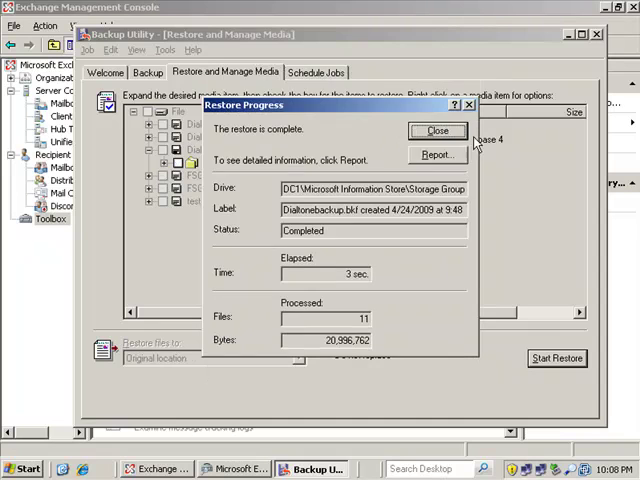
# Step: Close the restore report, mount Mailbox Database 4 in the recovery group and return to the Task Center
pyautogui.click(434, 156)
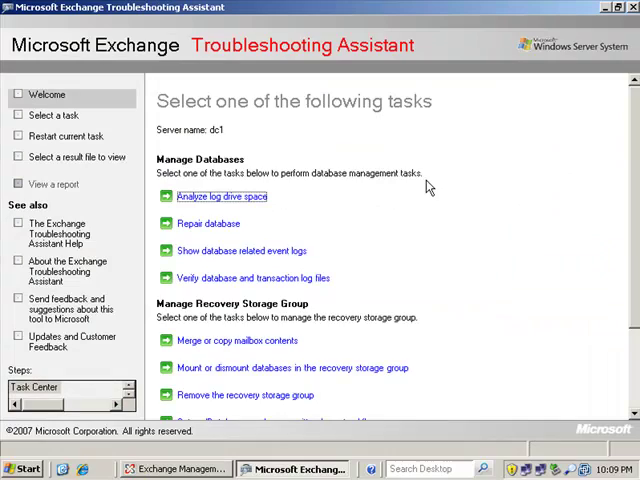
pyautogui.moveTo(632, 196)
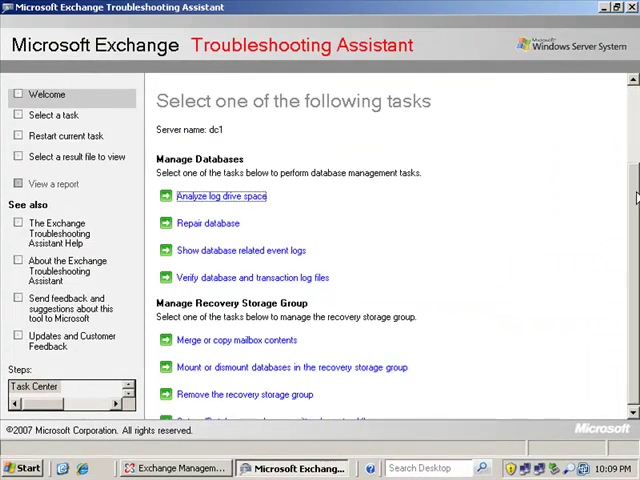
pyautogui.scroll(-3)
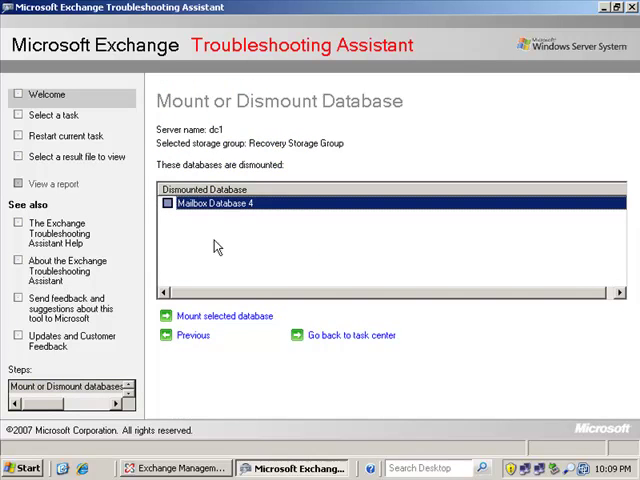
pyautogui.click(224, 316)
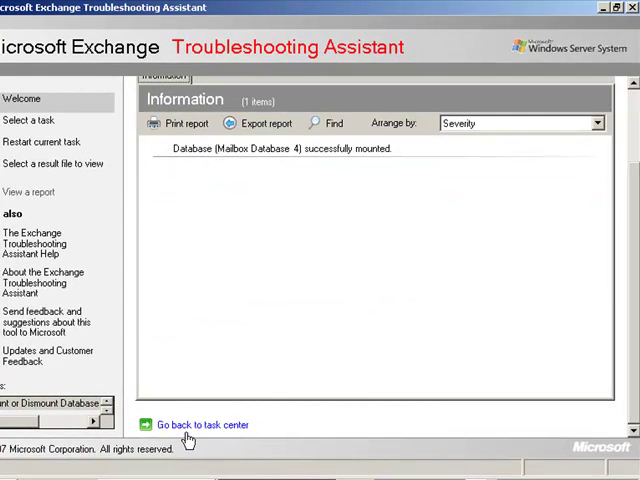
pyautogui.click(204, 424)
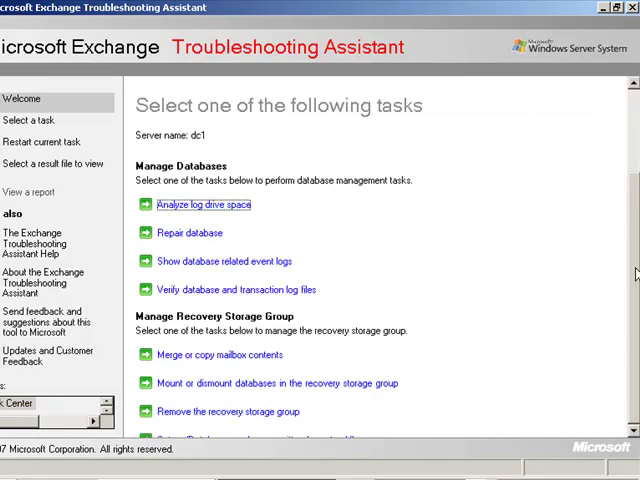
# Step: Run the dial-tone swap: gather swap information for Mailbox Database 4 and perform the swap
pyautogui.scroll(-3)
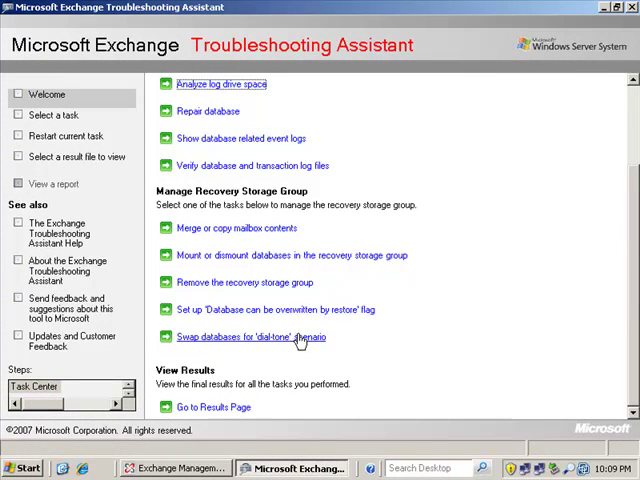
pyautogui.click(252, 336)
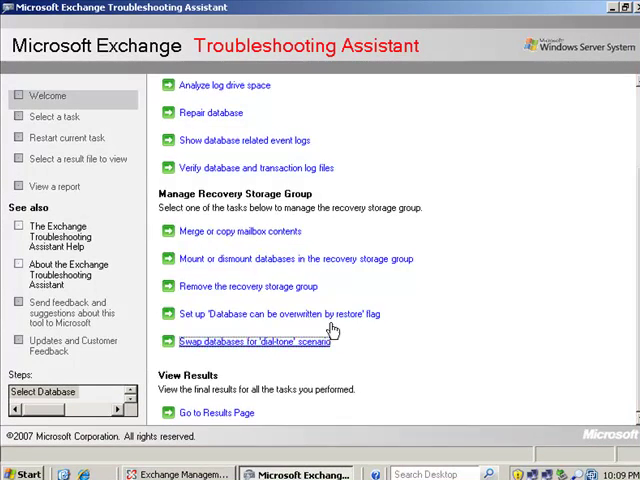
pyautogui.click(256, 340)
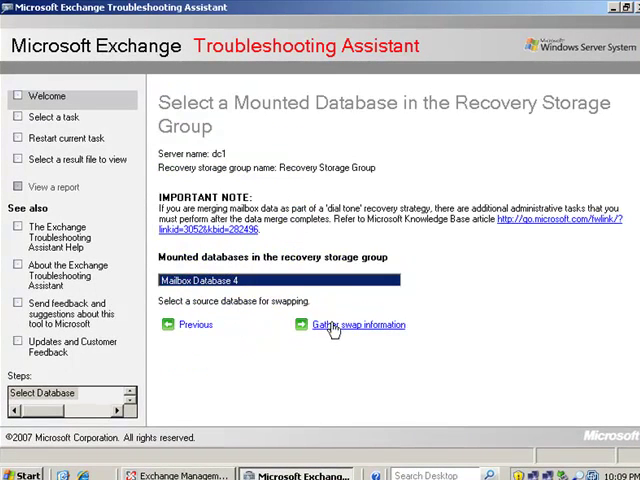
pyautogui.moveTo(340, 330)
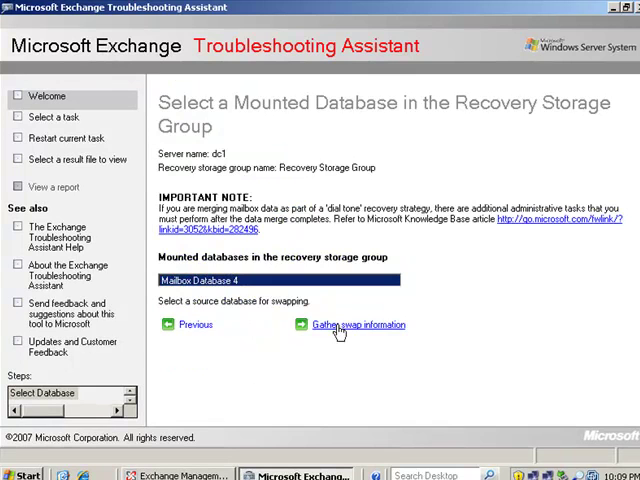
pyautogui.click(360, 324)
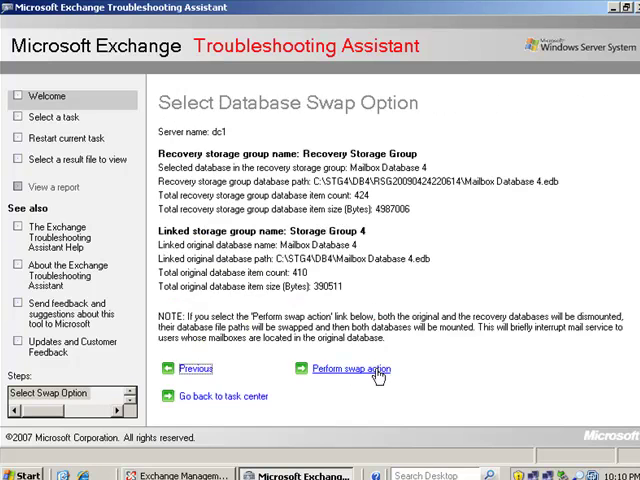
pyautogui.click(344, 368)
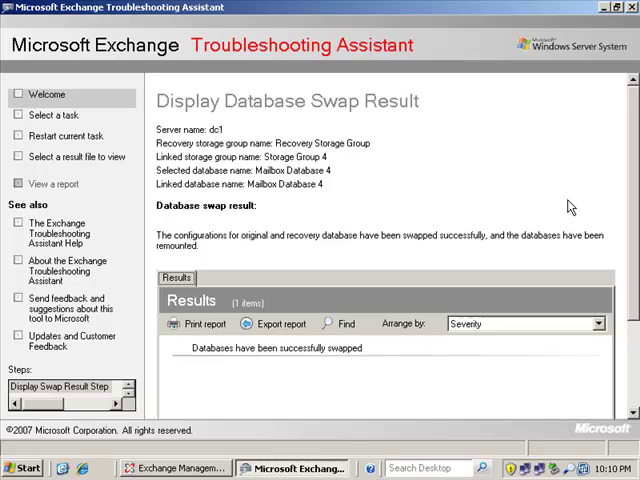
pyautogui.moveTo(632, 184)
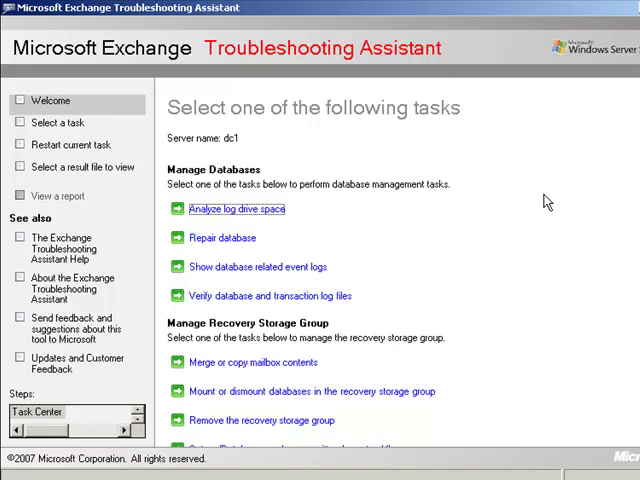
pyautogui.moveTo(450, 288)
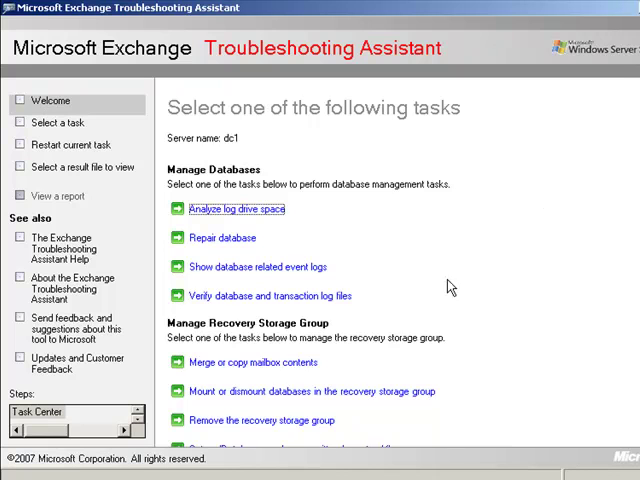
# Step: Gather merge information, run pre-merge tasks and merge Lucy's and Lisa's mailboxes into Mailbox Database 4
pyautogui.click(248, 362)
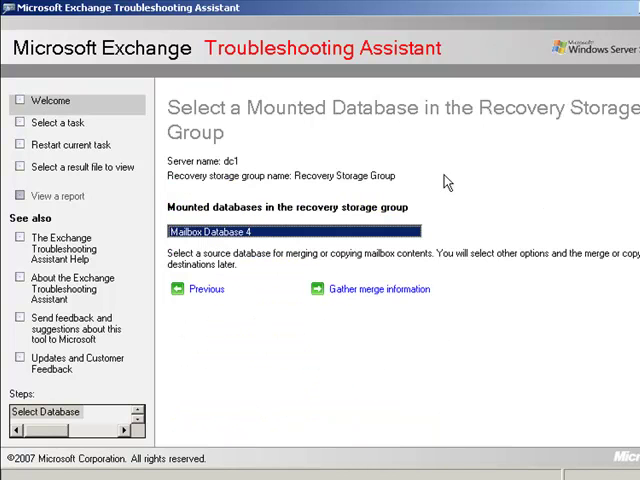
pyautogui.click(378, 288)
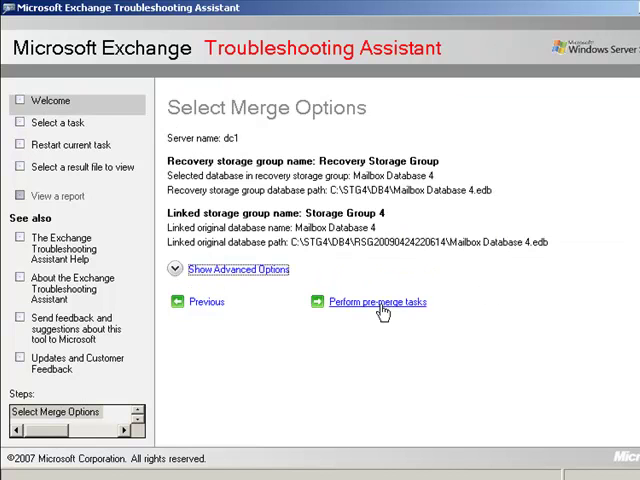
pyautogui.click(372, 300)
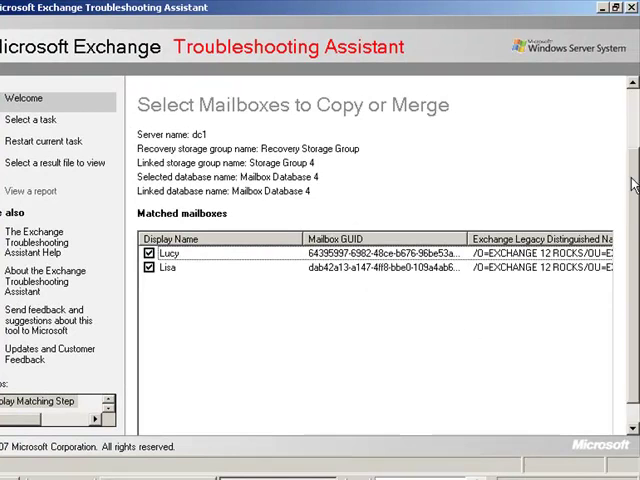
pyautogui.scroll(-3)
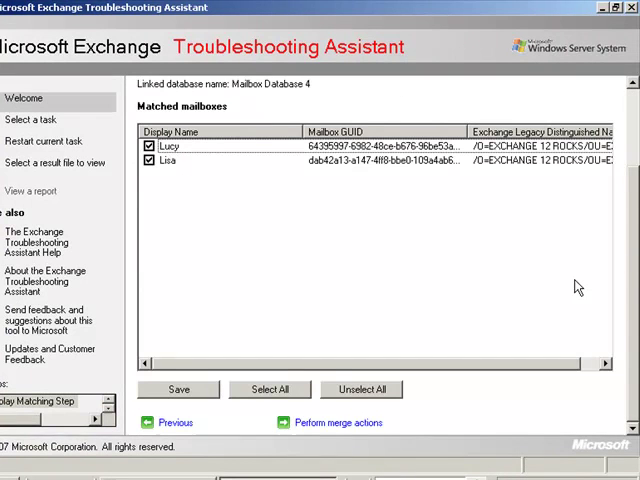
pyautogui.moveTo(396, 388)
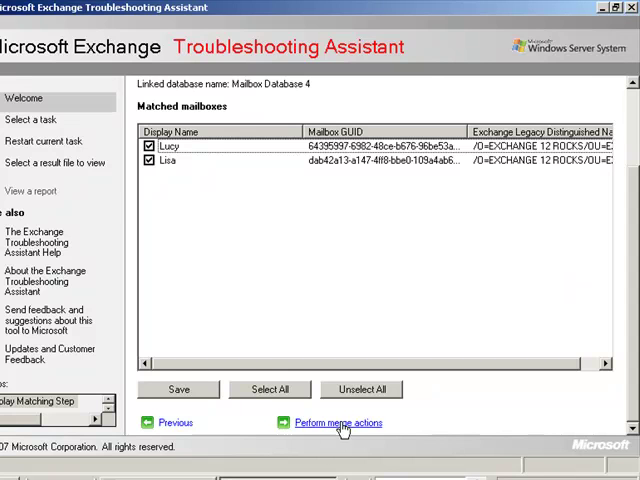
pyautogui.click(336, 422)
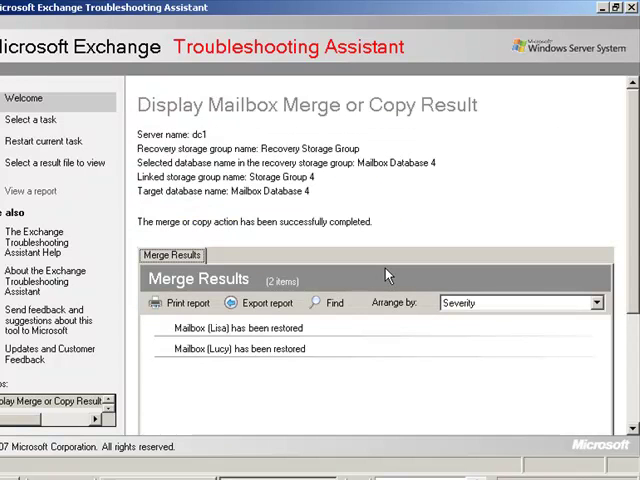
pyautogui.moveTo(632, 228)
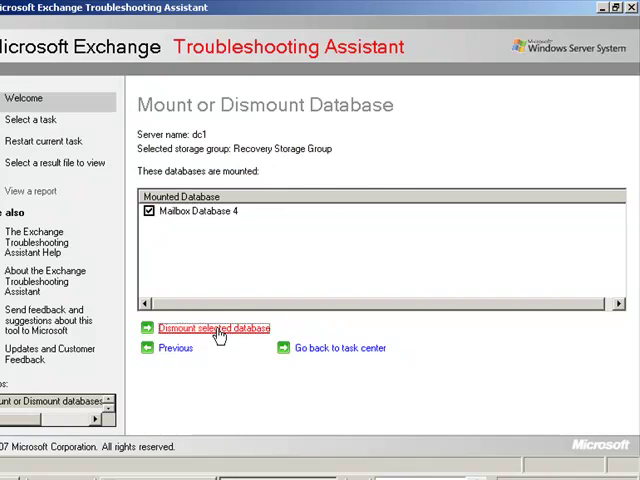
# Step: Dismount the recovery database, remove the recovery storage group and close the Troubleshooting Assistant
pyautogui.click(208, 328)
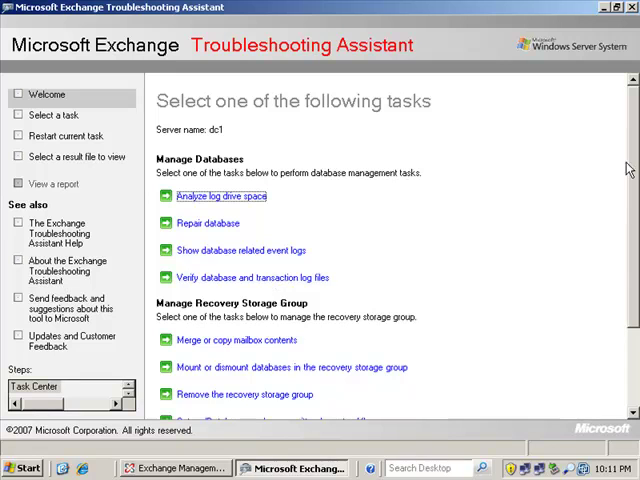
pyautogui.scroll(-3)
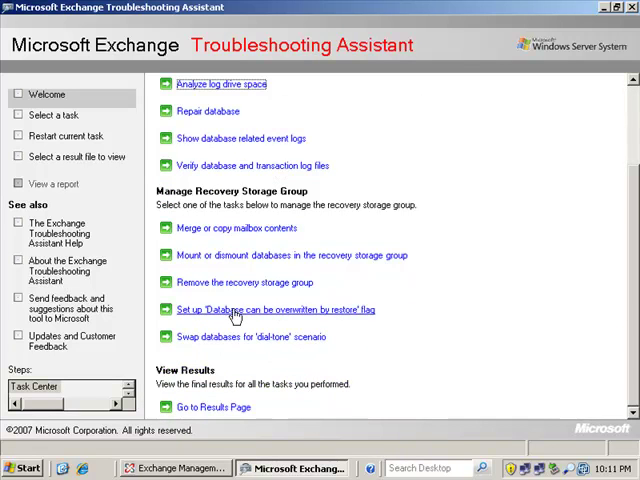
pyautogui.click(244, 280)
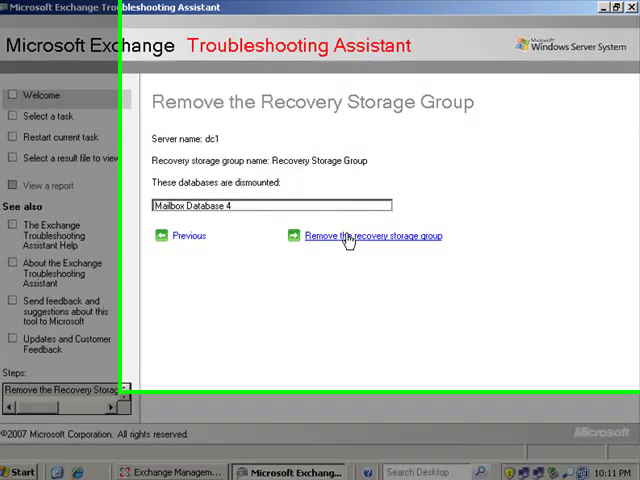
pyautogui.click(372, 236)
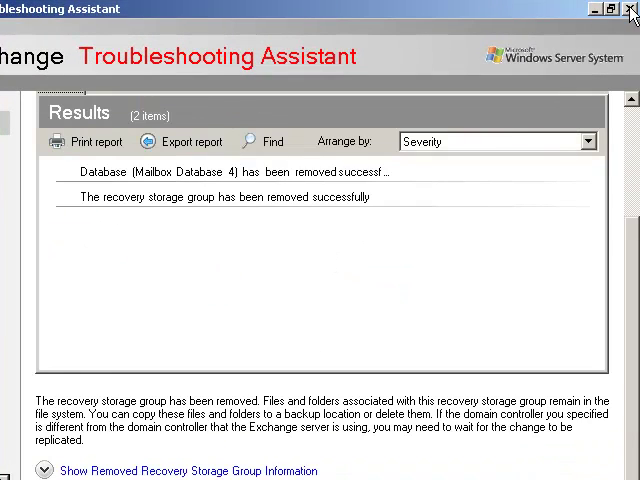
pyautogui.click(628, 8)
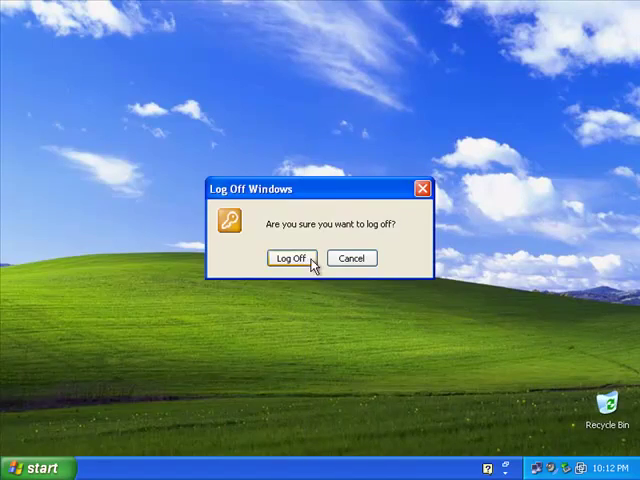
# Step: Log off, sign back in and read the restored messages in Lucy's Outlook inbox
pyautogui.click(290, 258)
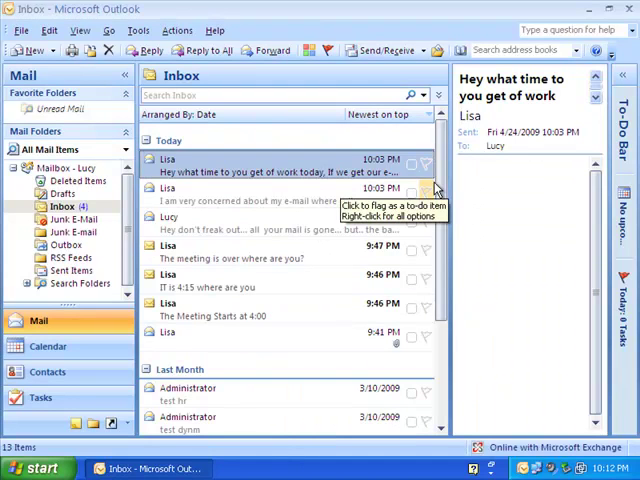
pyautogui.moveTo(316, 268)
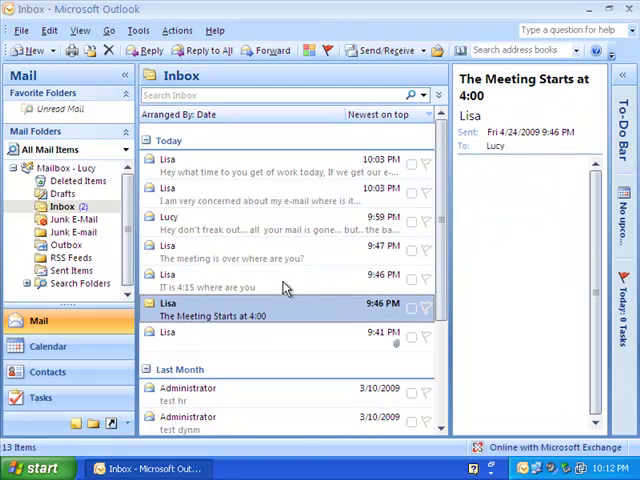
pyautogui.click(290, 194)
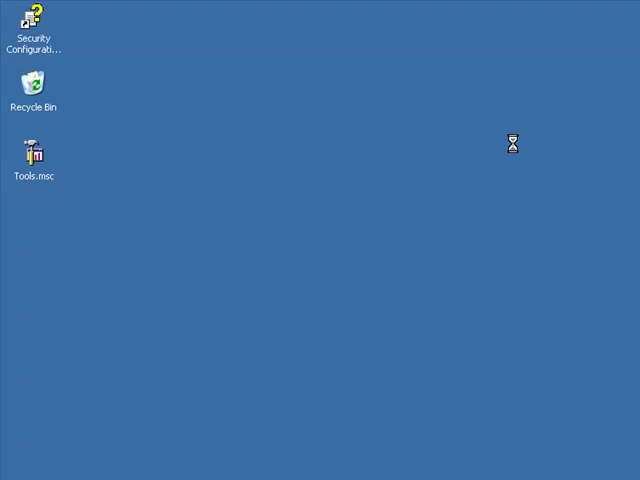
# Step: Open Tools.msc and view DC1's Mailbox databases with Mailbox Database 4 under Storage Group 4
pyautogui.doubleClick(32, 156)
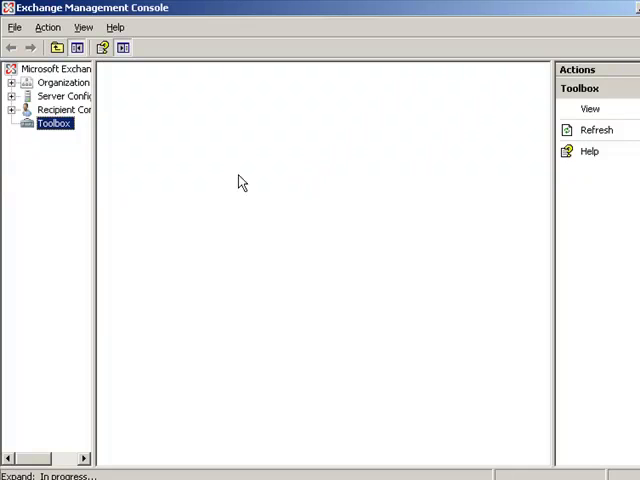
pyautogui.click(12, 96)
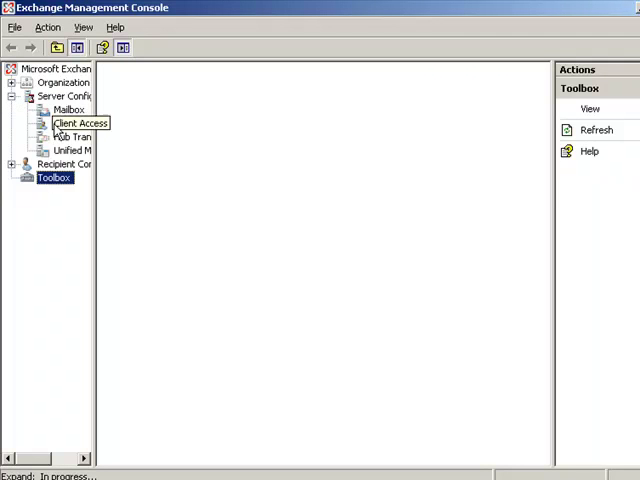
pyautogui.click(68, 110)
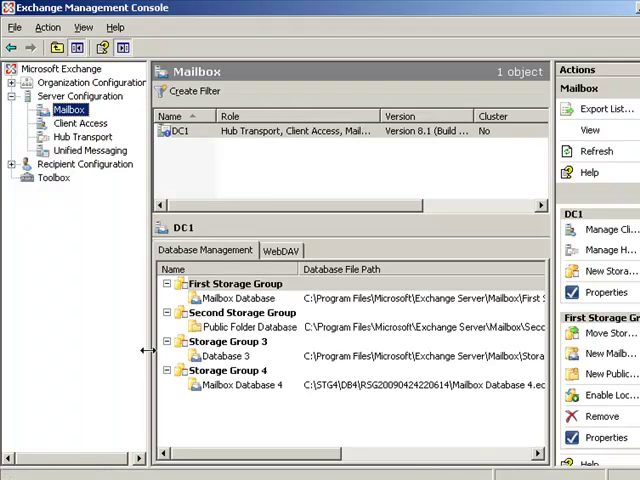